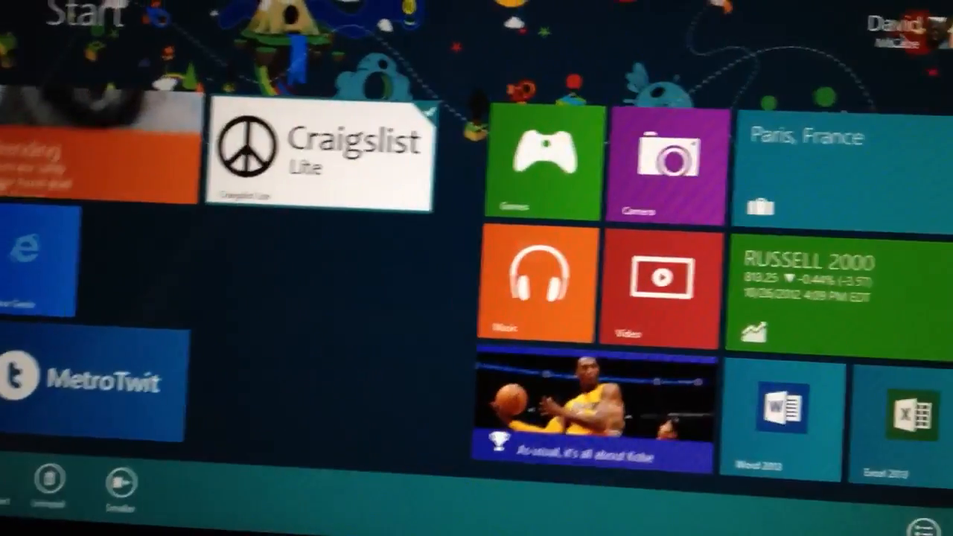
# Step: Select the Craigslist Lite tile and choose Uninstall to show its removal confirmation
pyautogui.rightClick(90, 384)
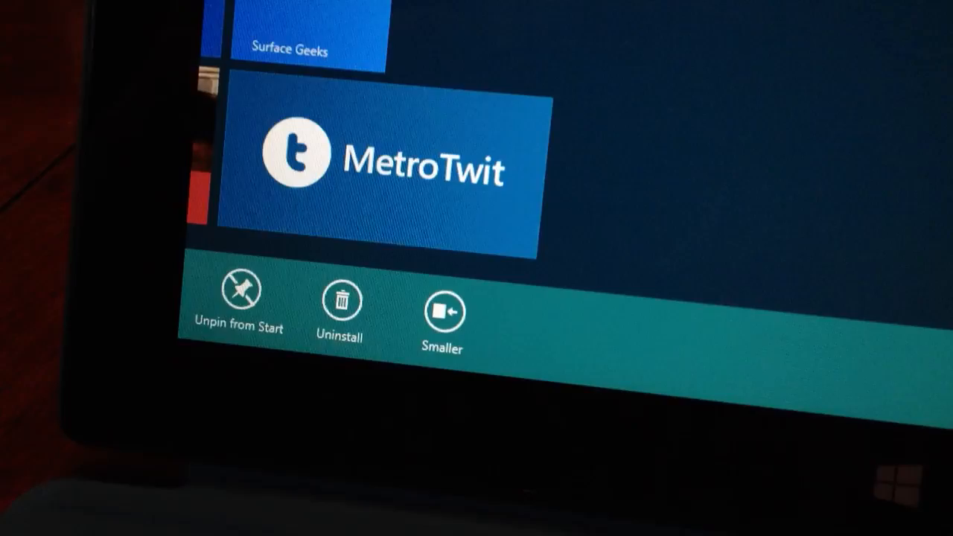
pyautogui.click(341, 306)
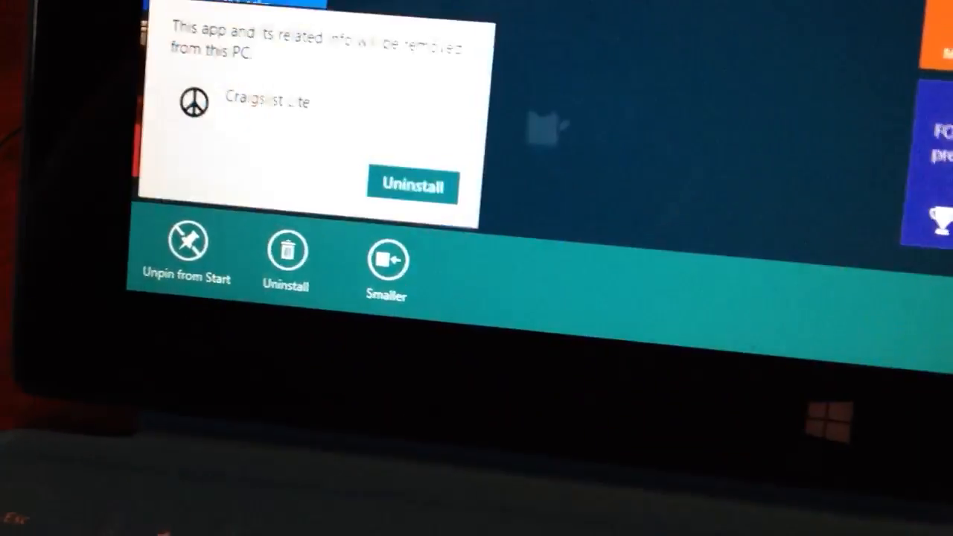